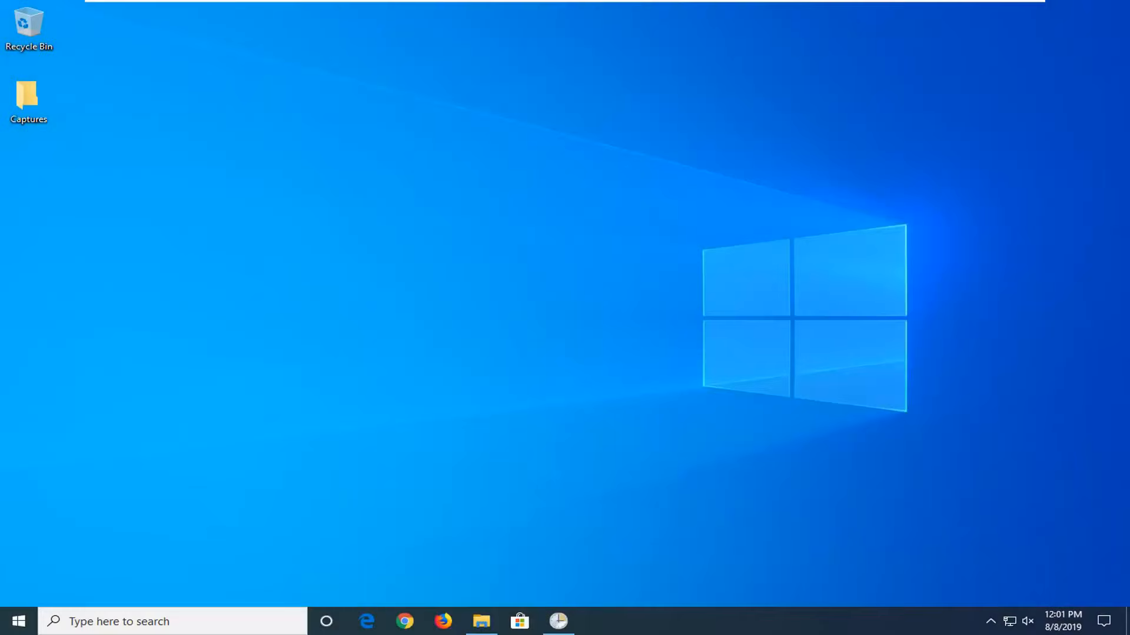
mouse_move(809, 395)
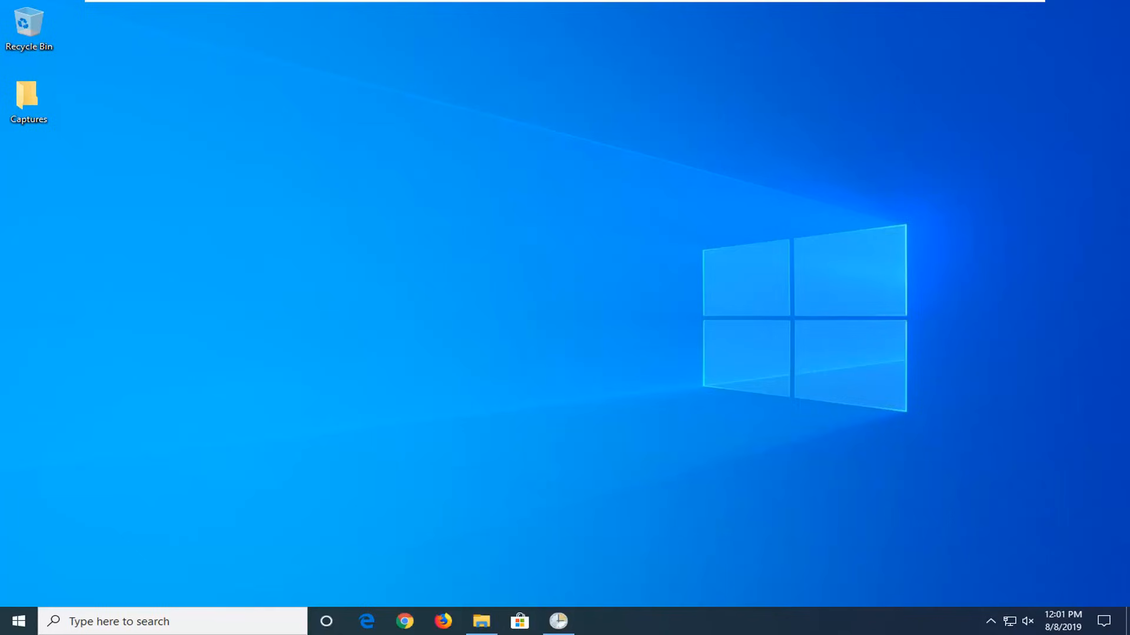
Search Start for Control Panel, open it, and keep View by on Large icons.
left_click(18, 622)
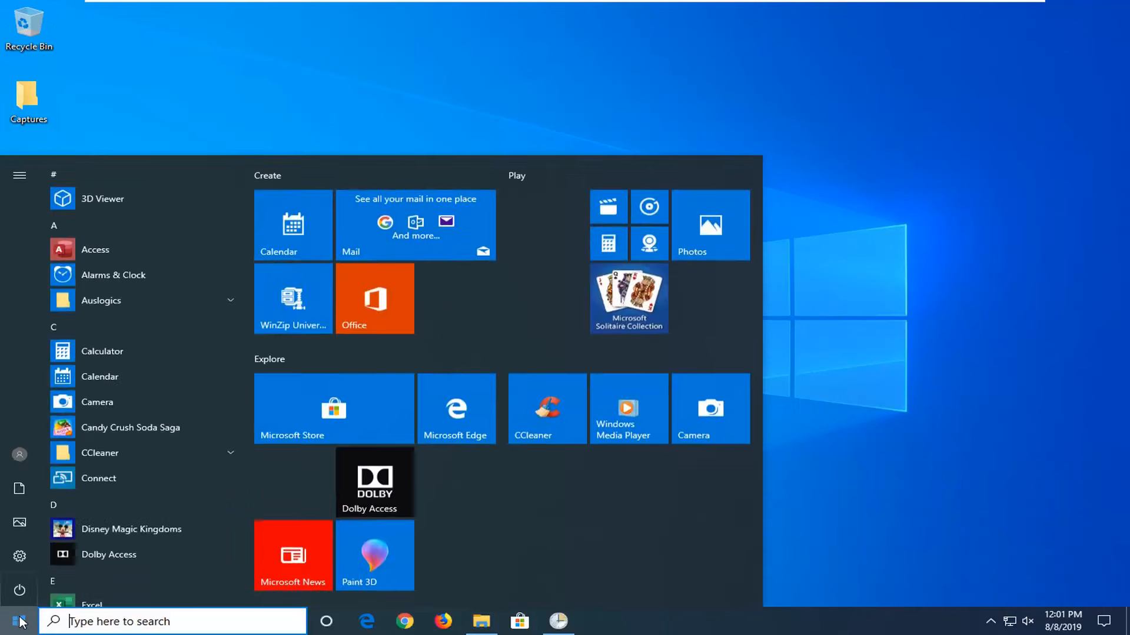
type("control panel")
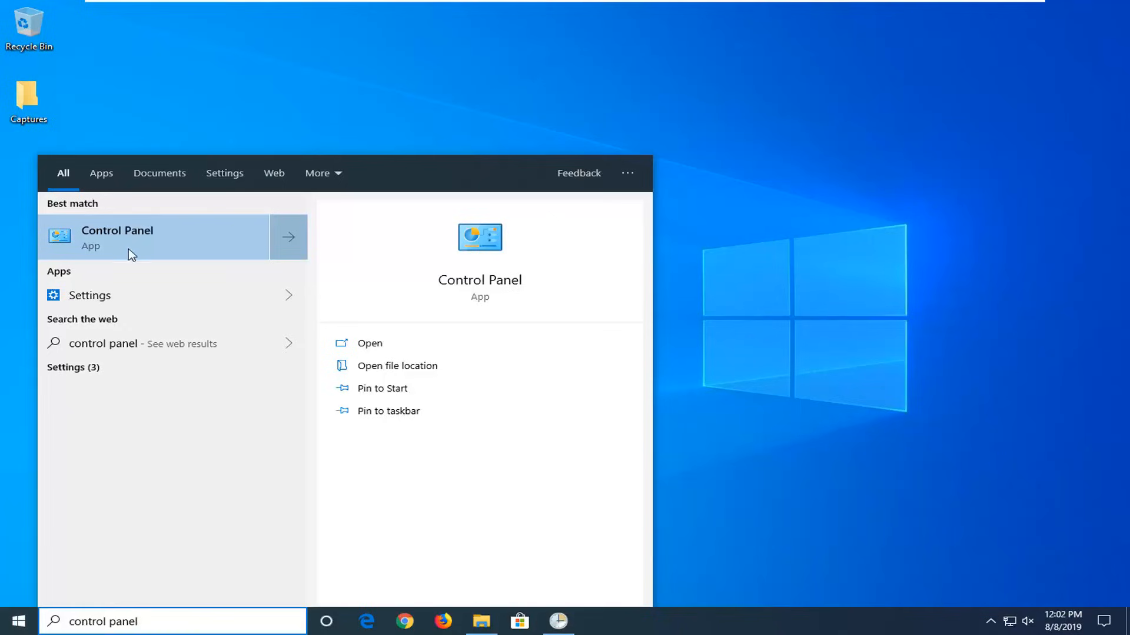
left_click(144, 238)
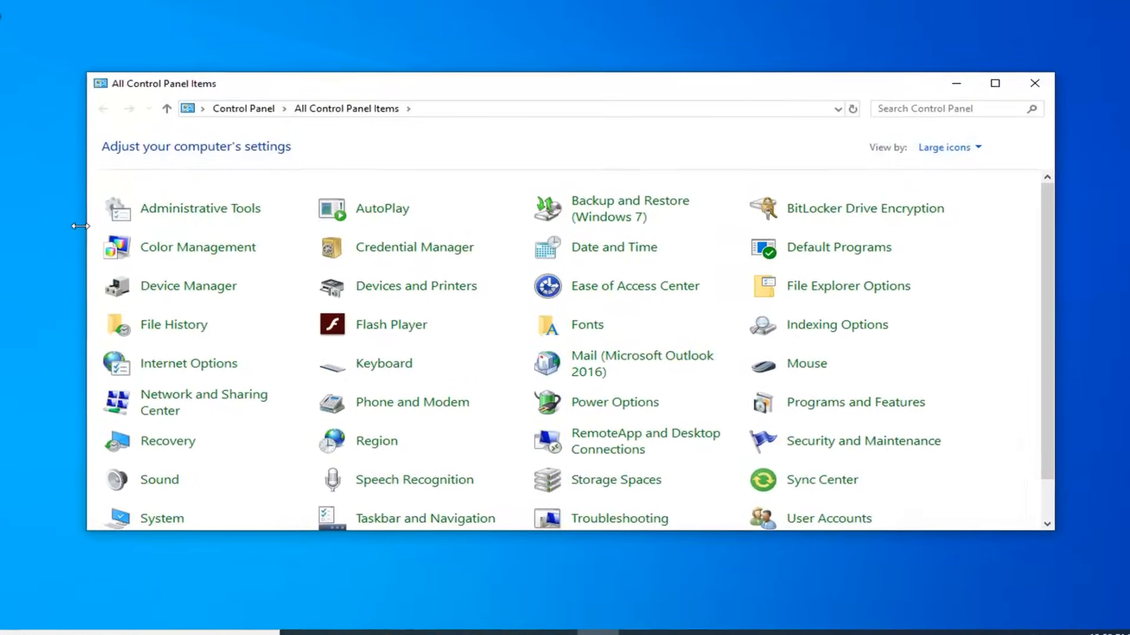
left_click(950, 147)
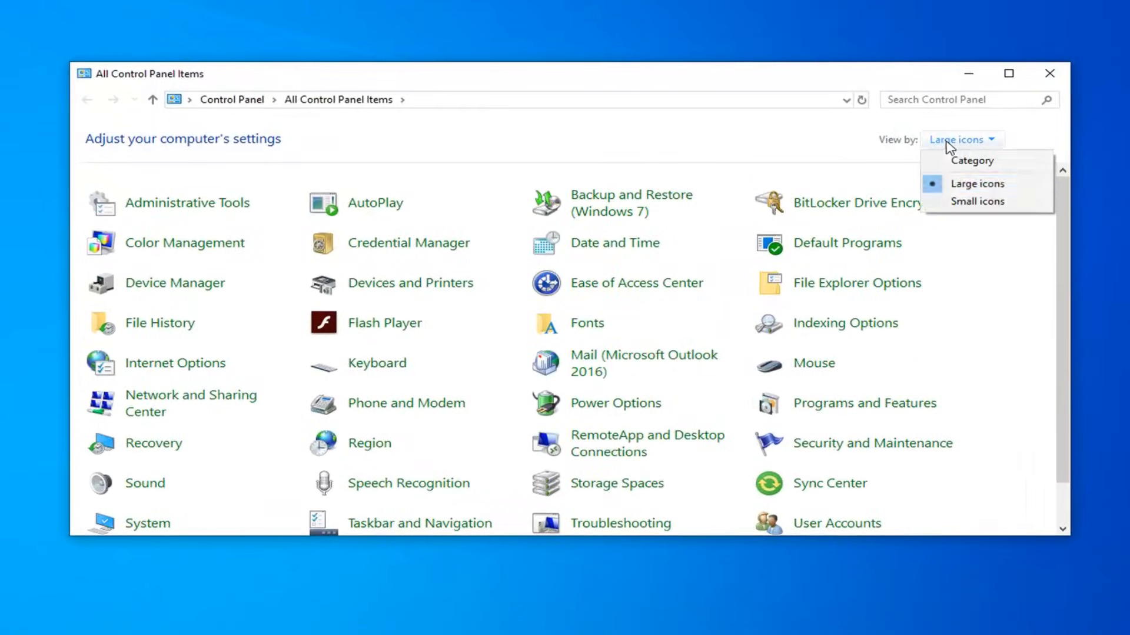
mouse_move(885, 163)
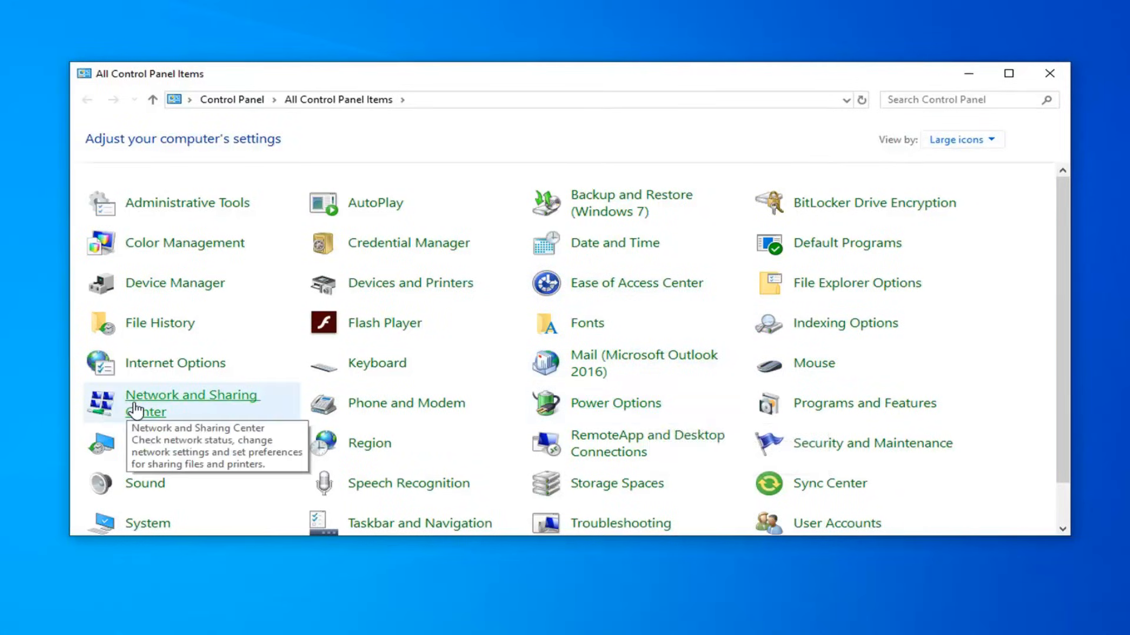
Go through Network and Sharing Center and Ethernet0 Properties to the Intel adapter's Configure dialog.
left_click(192, 403)
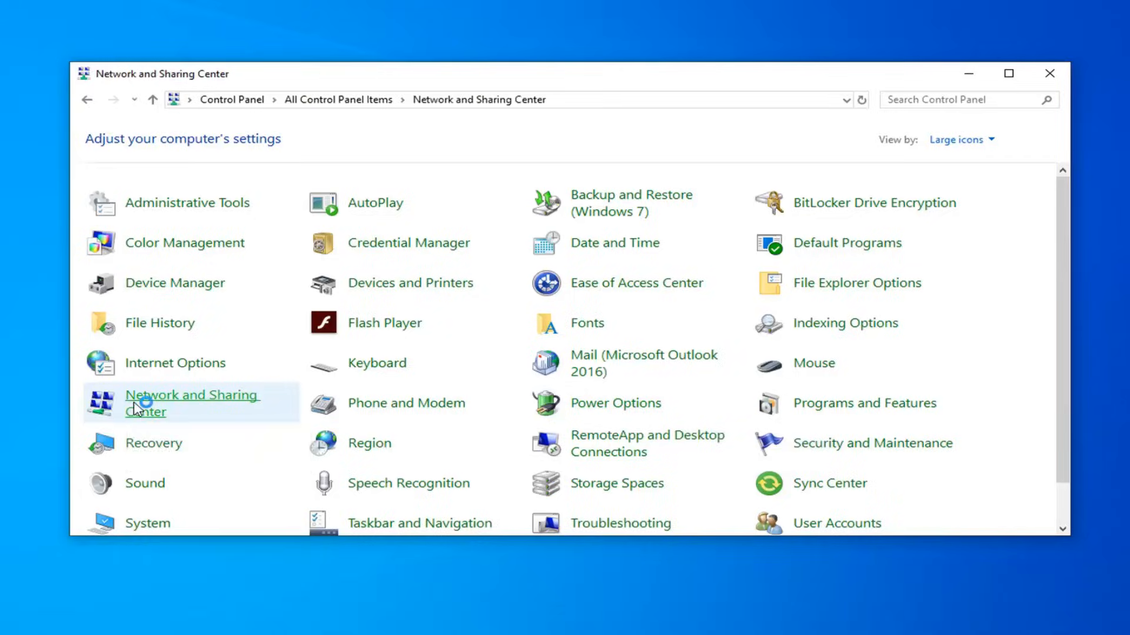
left_click(192, 402)
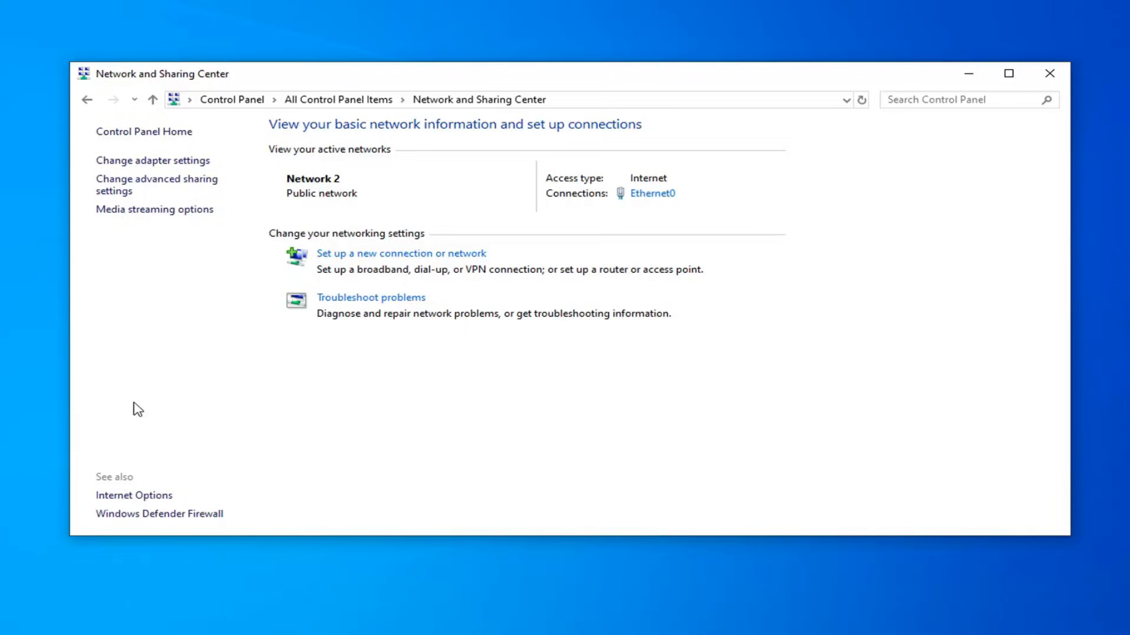
mouse_move(319, 205)
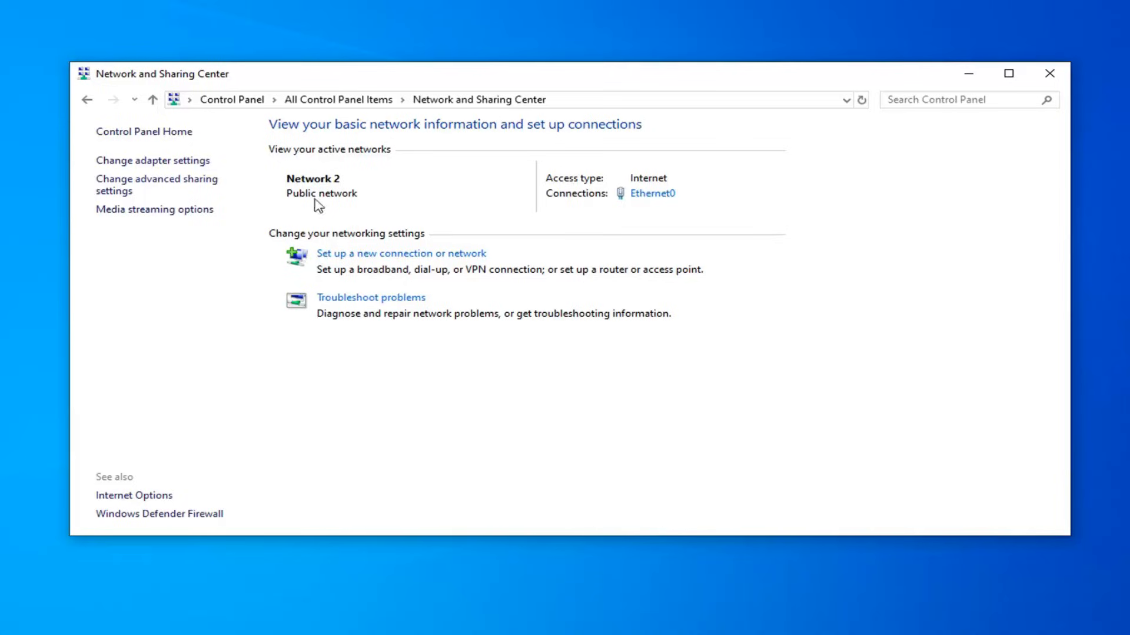
mouse_move(251, 211)
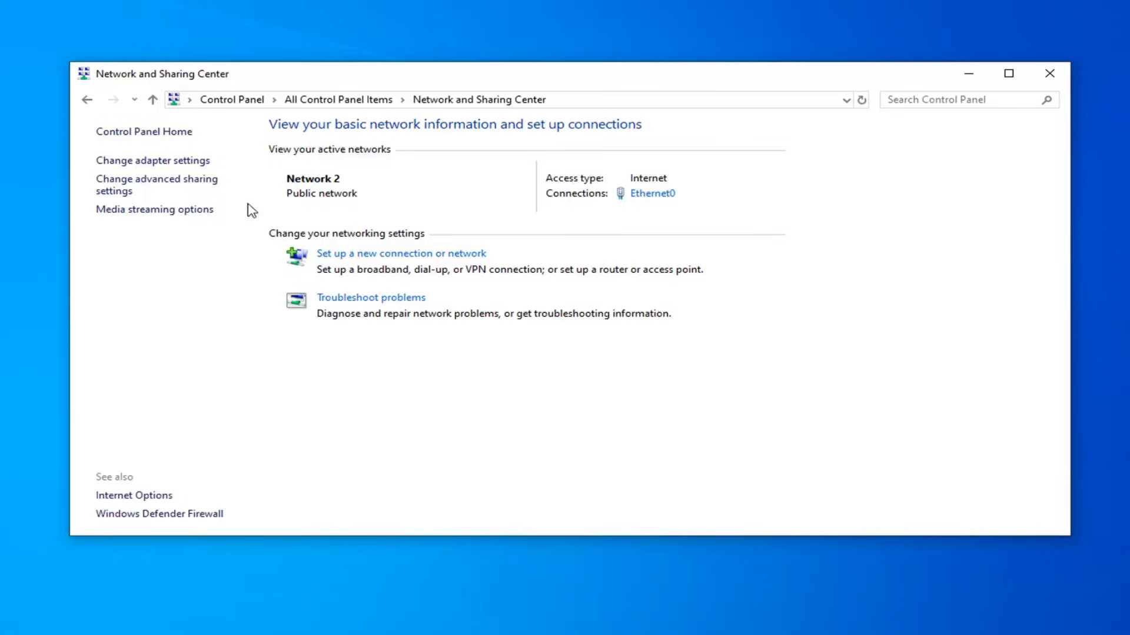
left_click(651, 193)
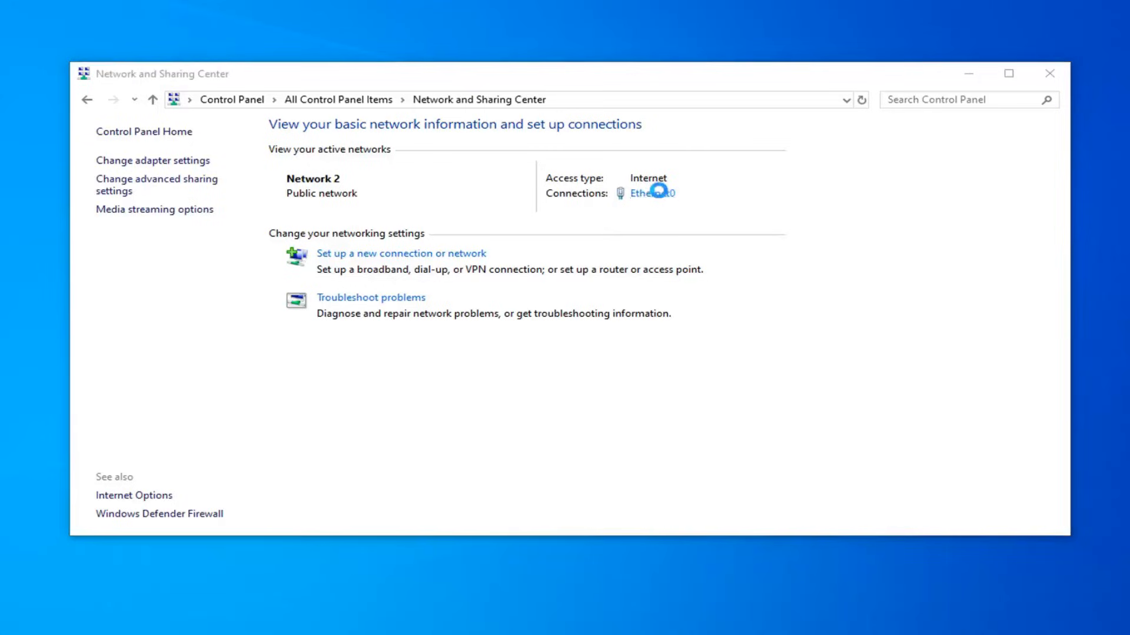
left_click(651, 193)
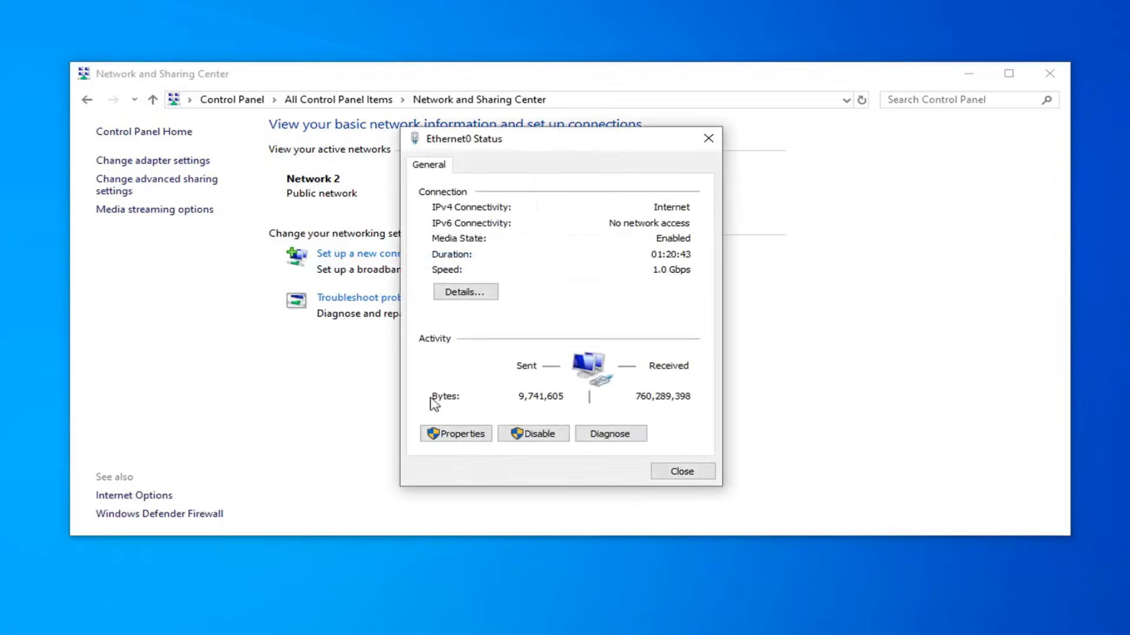
left_click(455, 433)
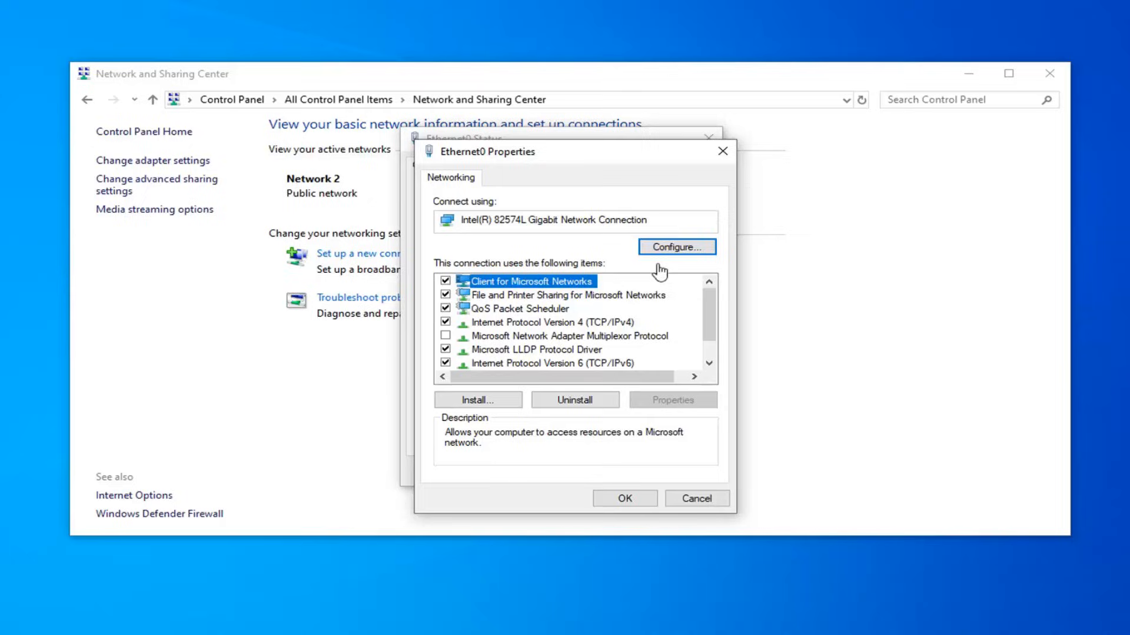
left_click(676, 247)
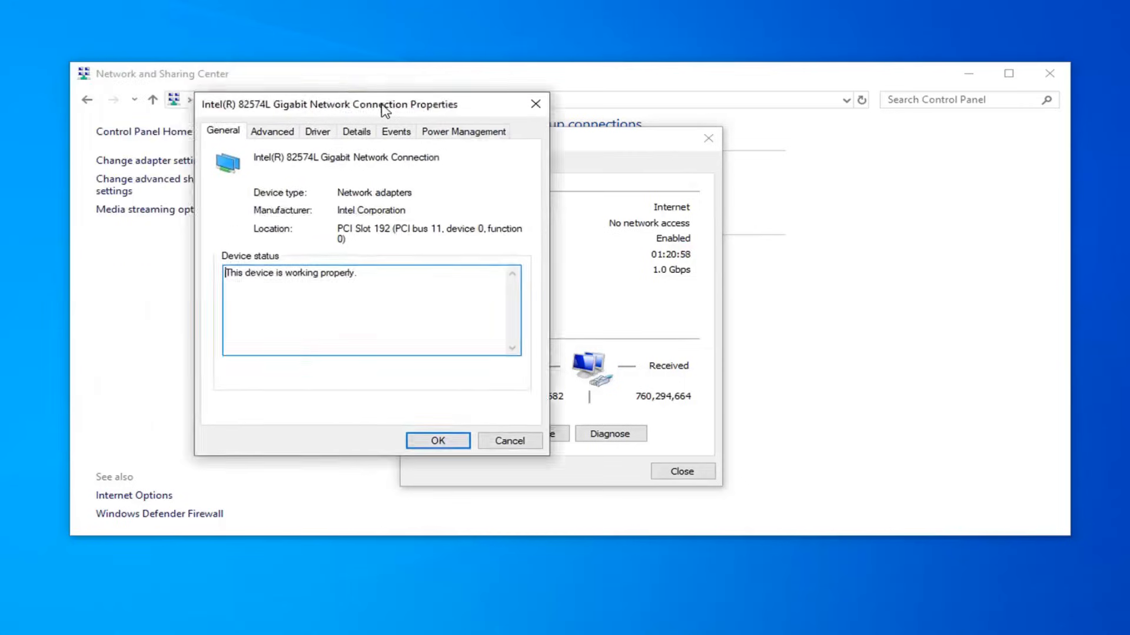
Keep Flow Control at Rx & Tx Enabled, then close the adapter and Ethernet0 status dialogs.
left_click(271, 131)
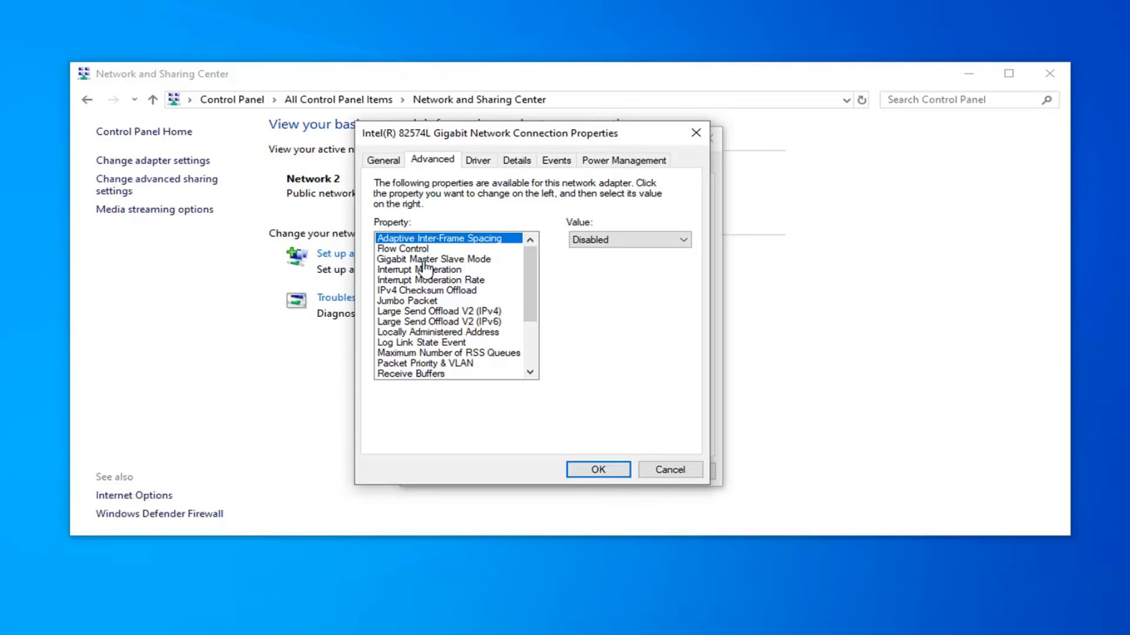
left_click(402, 236)
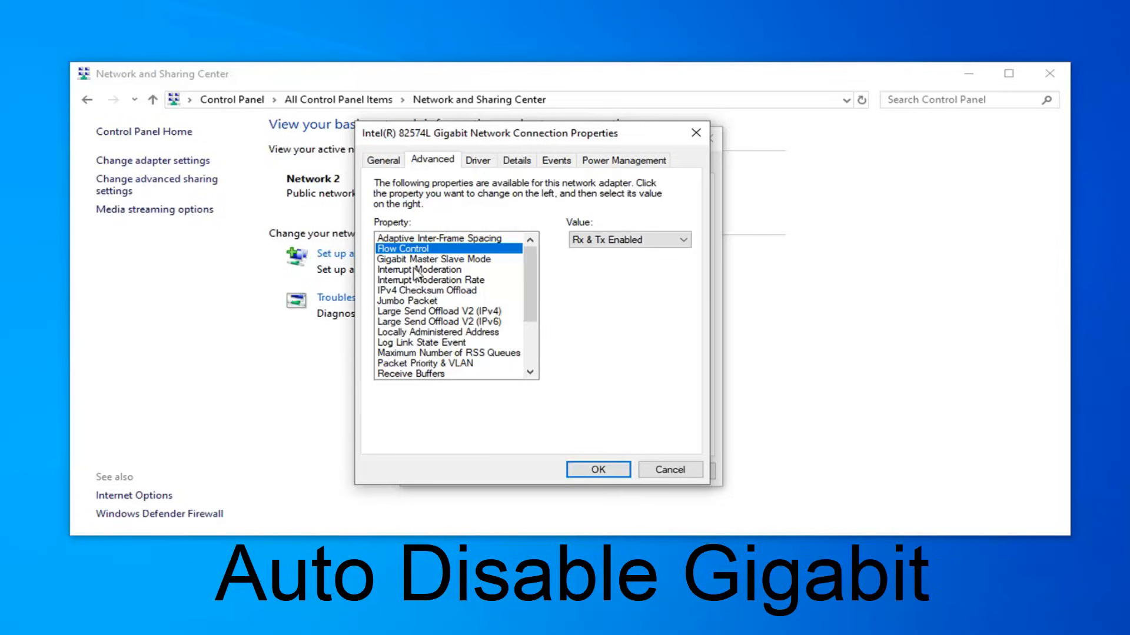
mouse_move(417, 273)
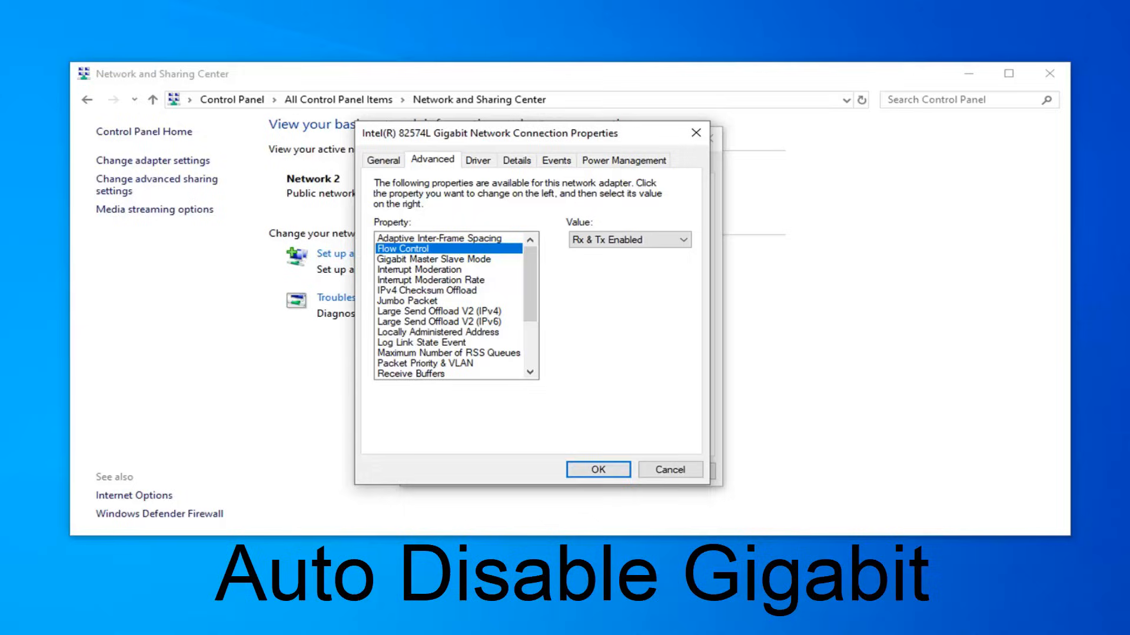
mouse_move(326, 163)
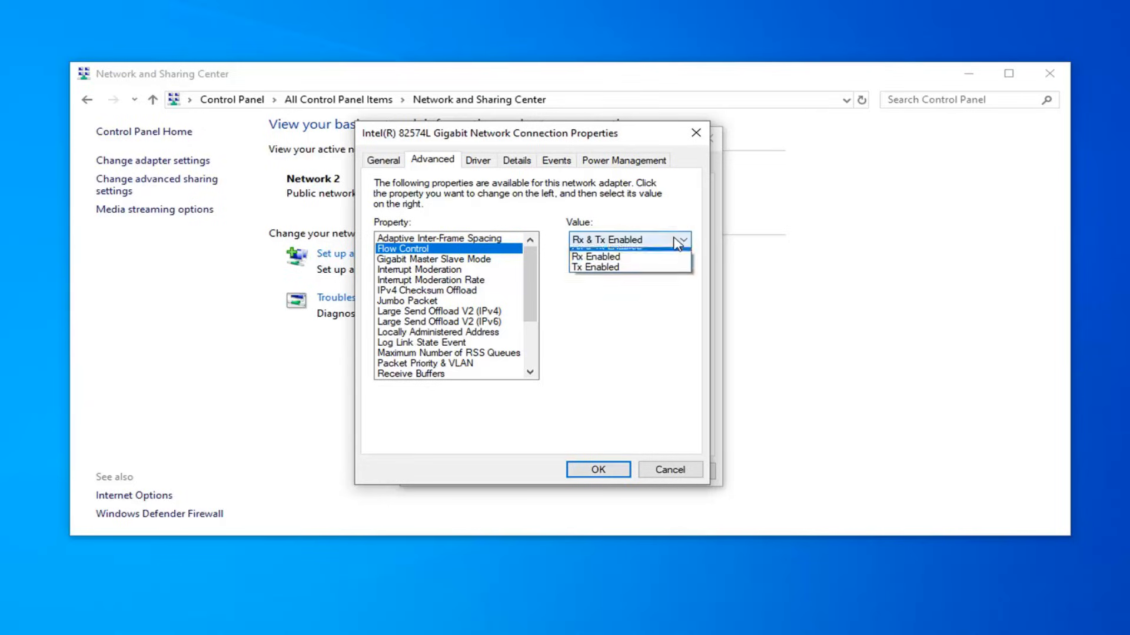
left_click(607, 240)
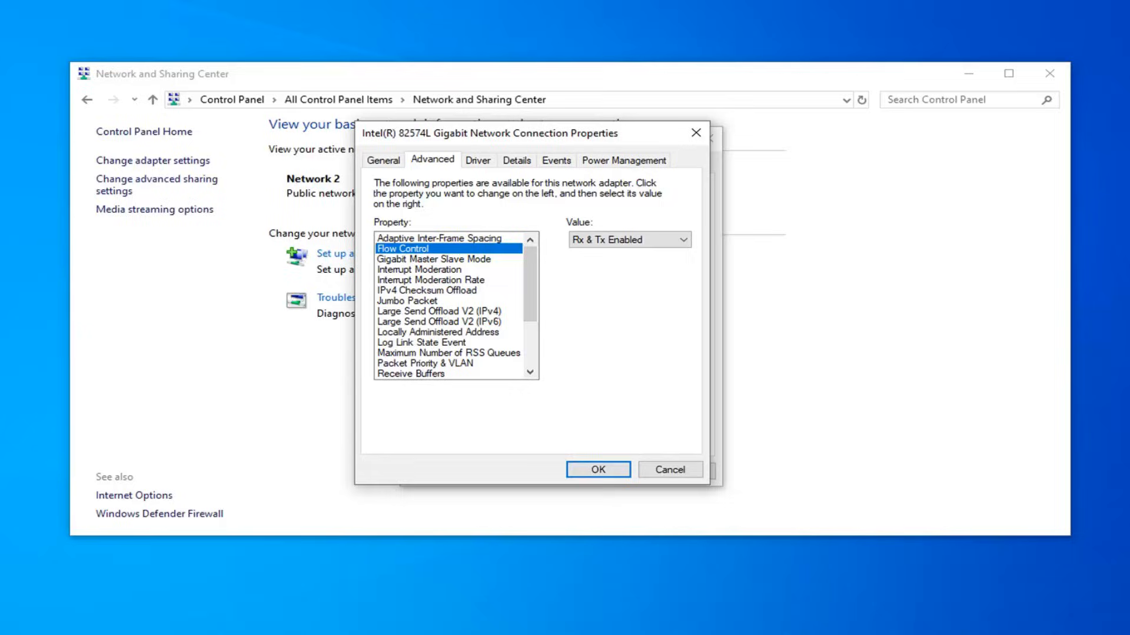
left_click(597, 469)
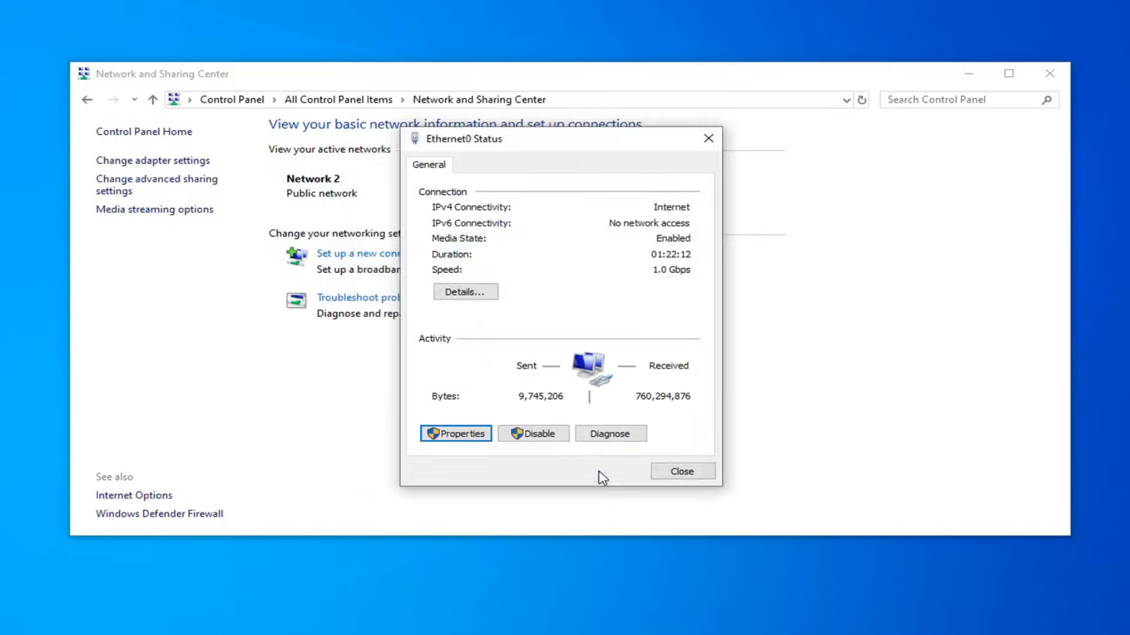
left_click(680, 472)
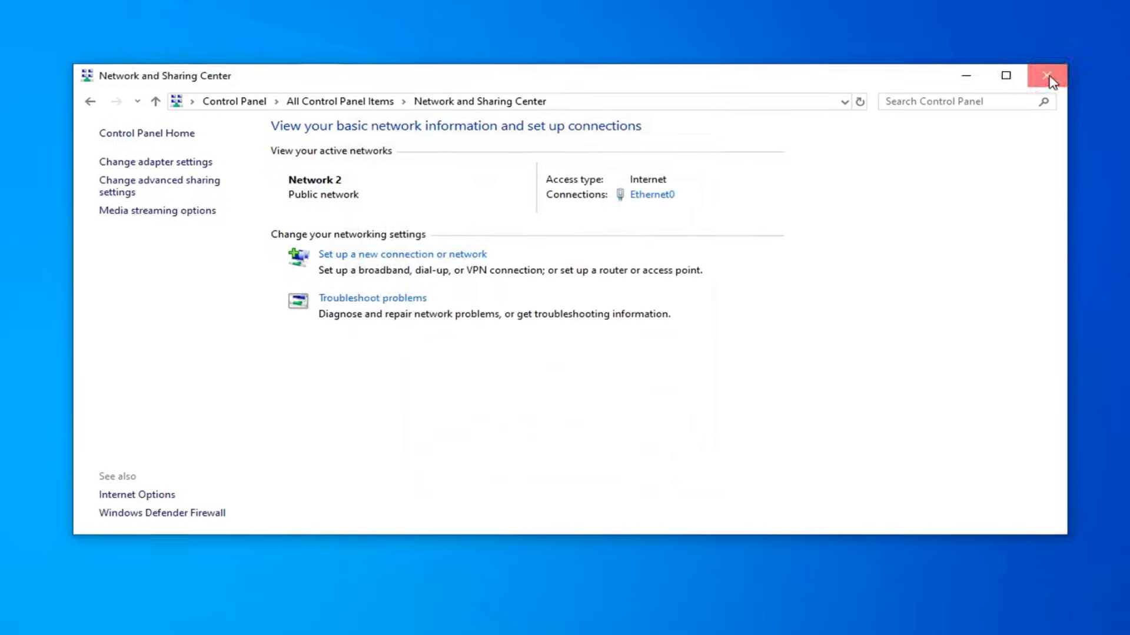
Close Network and Sharing Center and search for Device Manager.
left_click(1049, 75)
type("d")
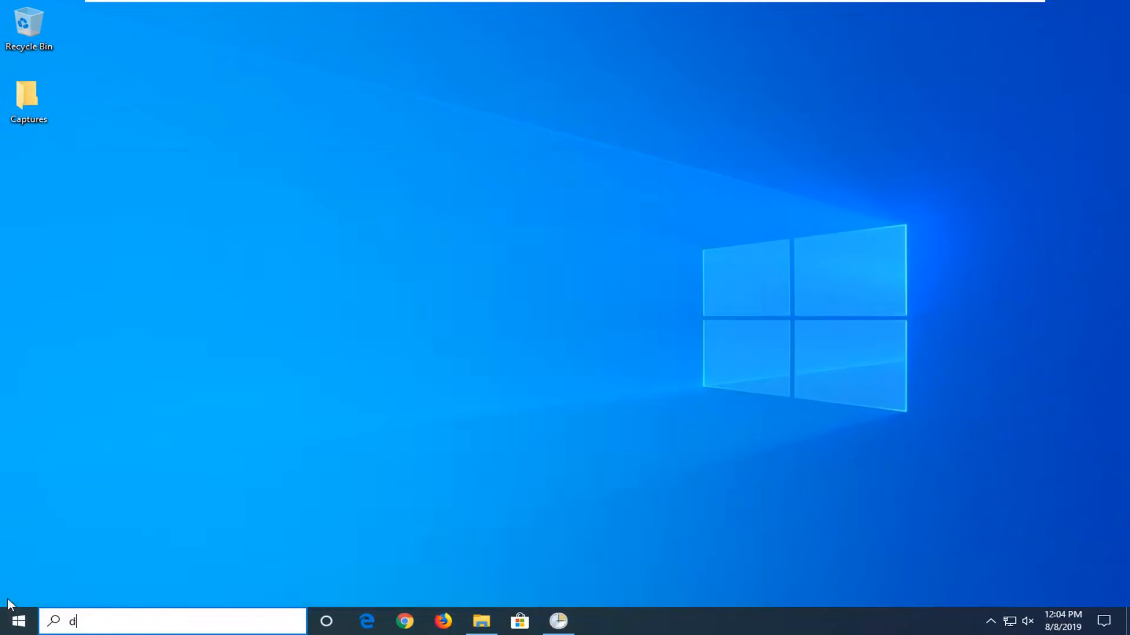
type("evice manager")
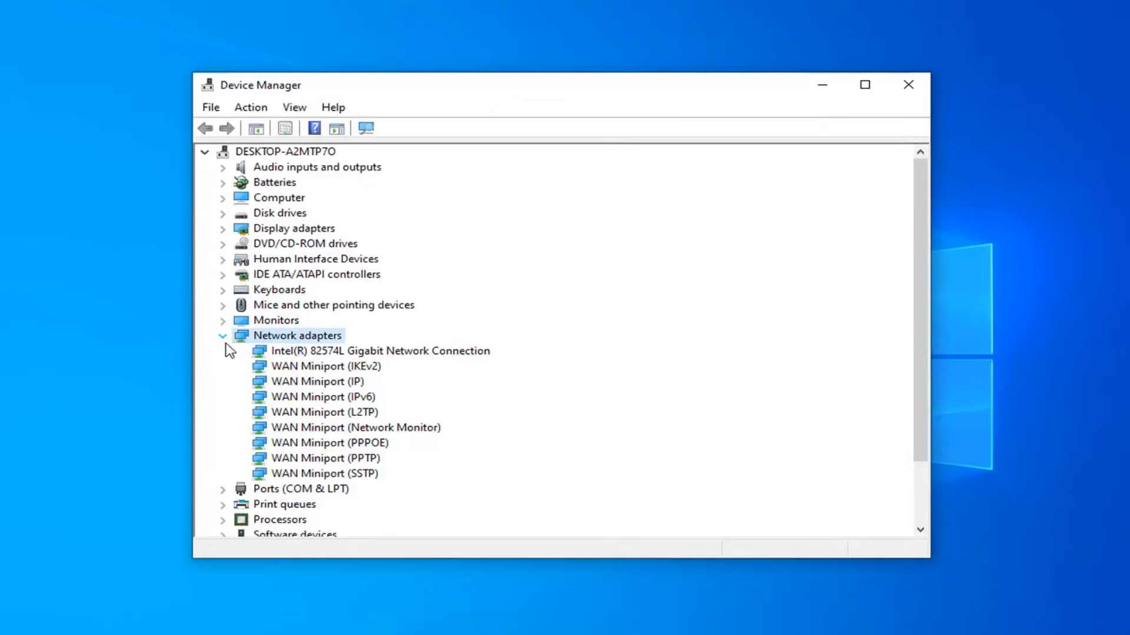
mouse_move(232, 347)
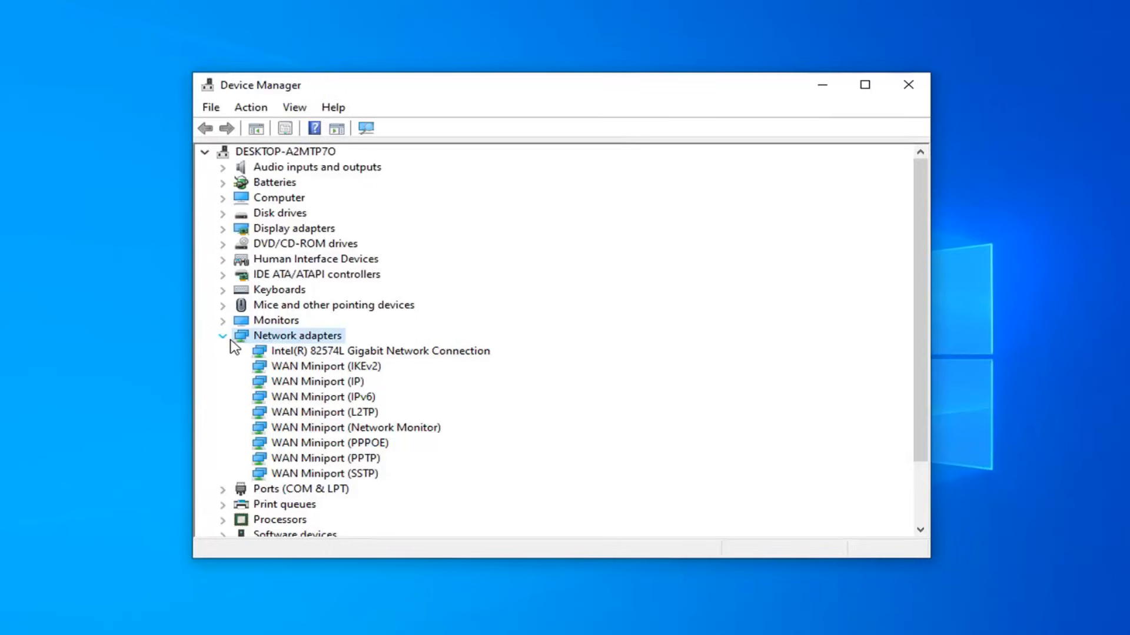
mouse_move(327, 366)
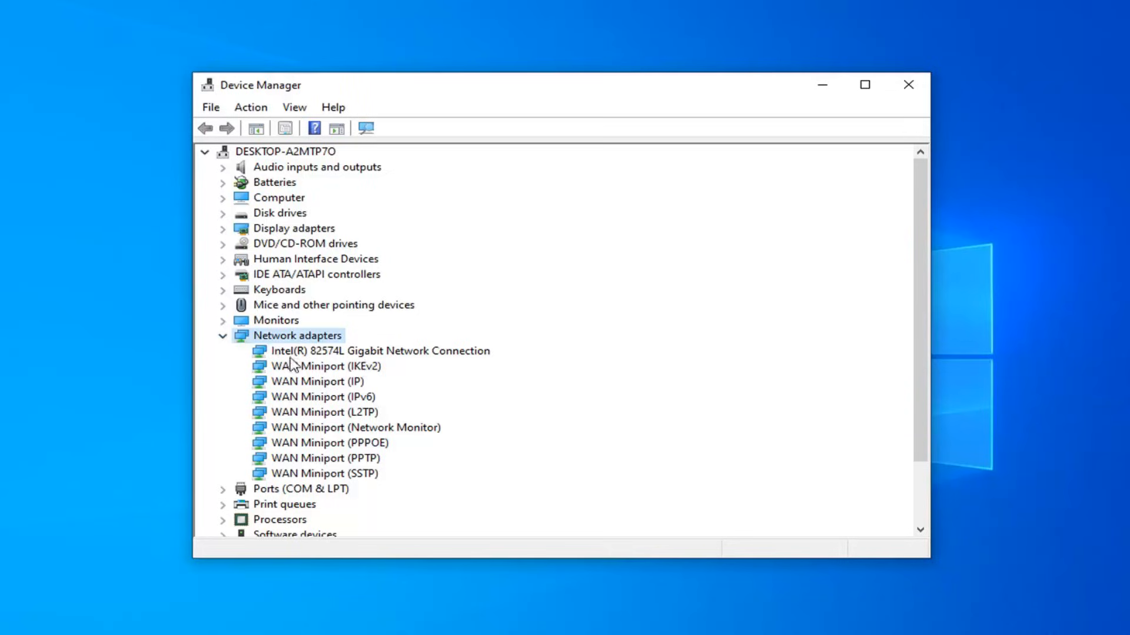
mouse_move(338, 370)
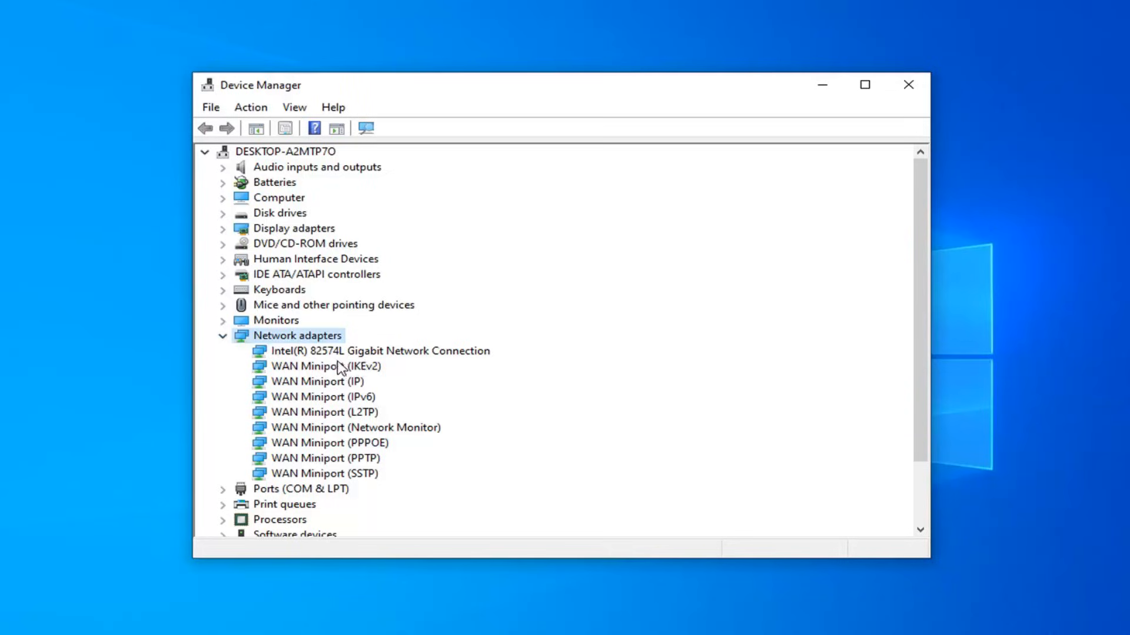
Set the Intel 82574L adapter's Adaptive Inter-Frame Spacing to Disabled and apply it.
right_click(379, 351)
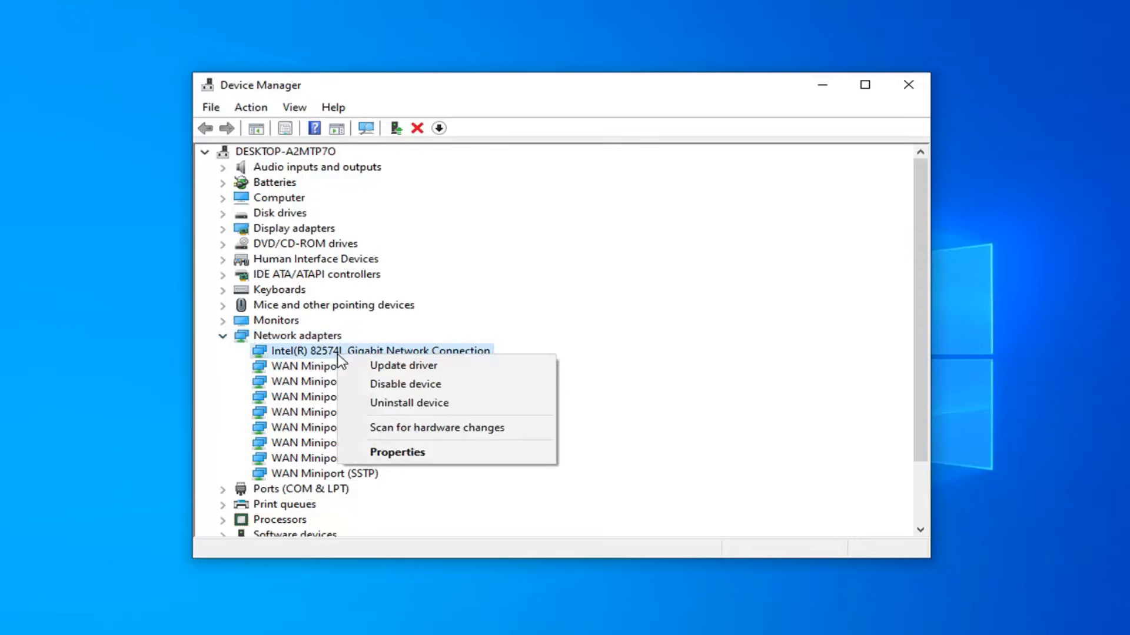
left_click(396, 452)
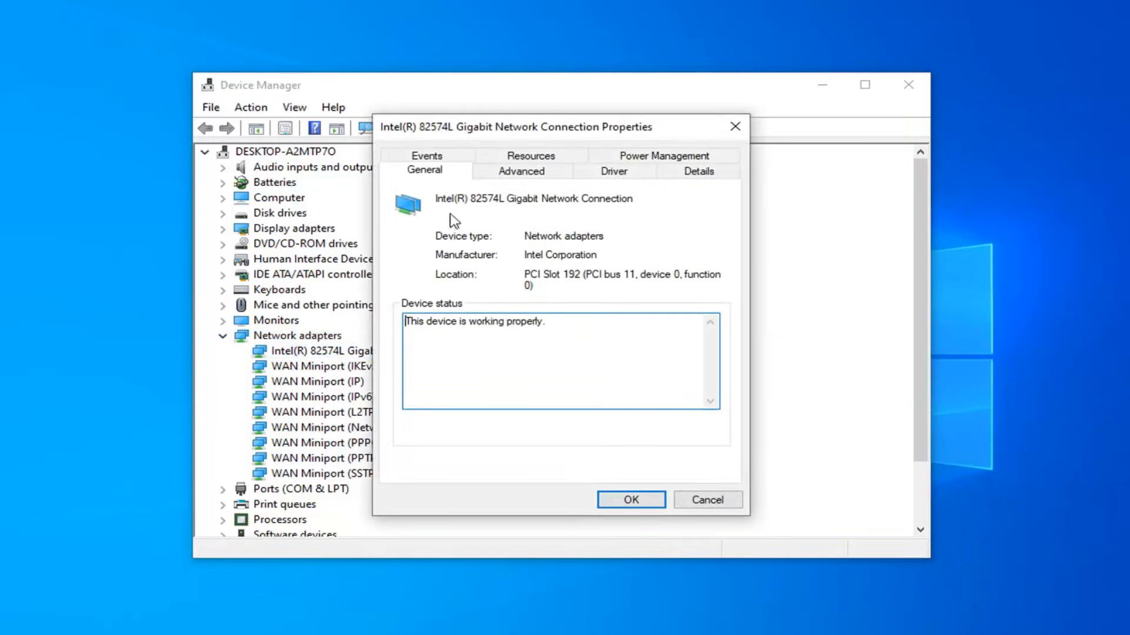
left_click(519, 170)
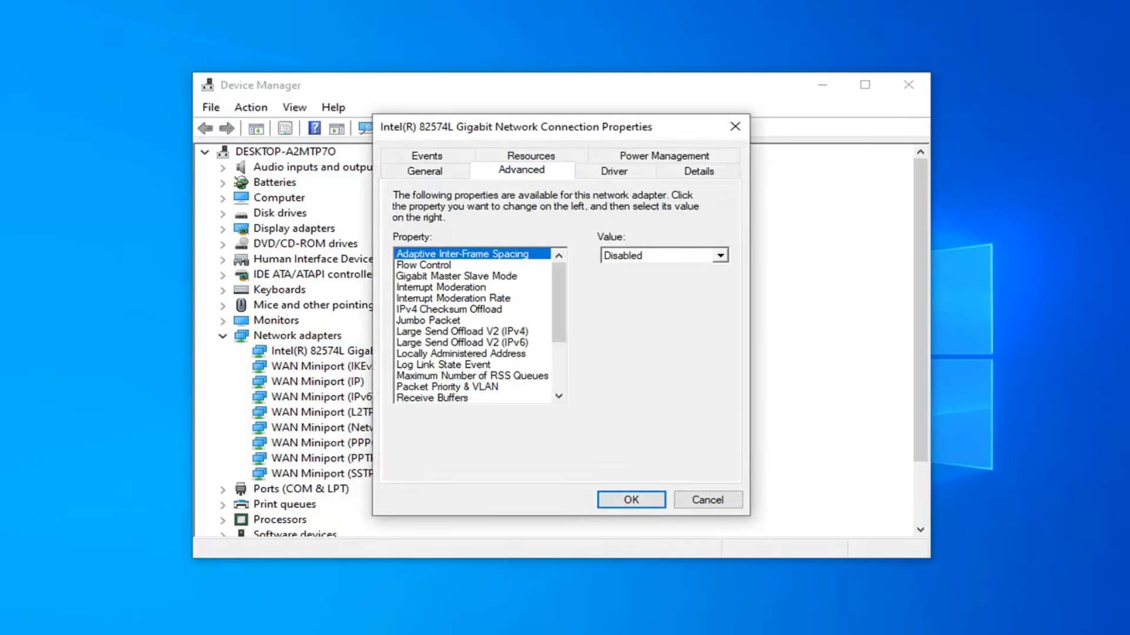
mouse_move(600, 286)
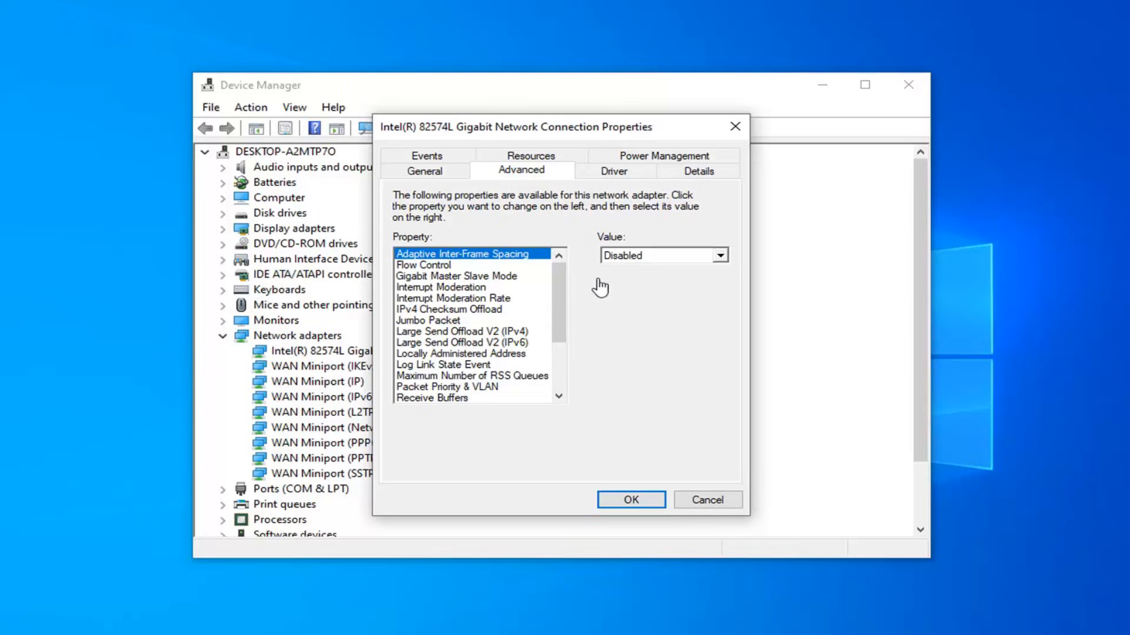
mouse_move(654, 266)
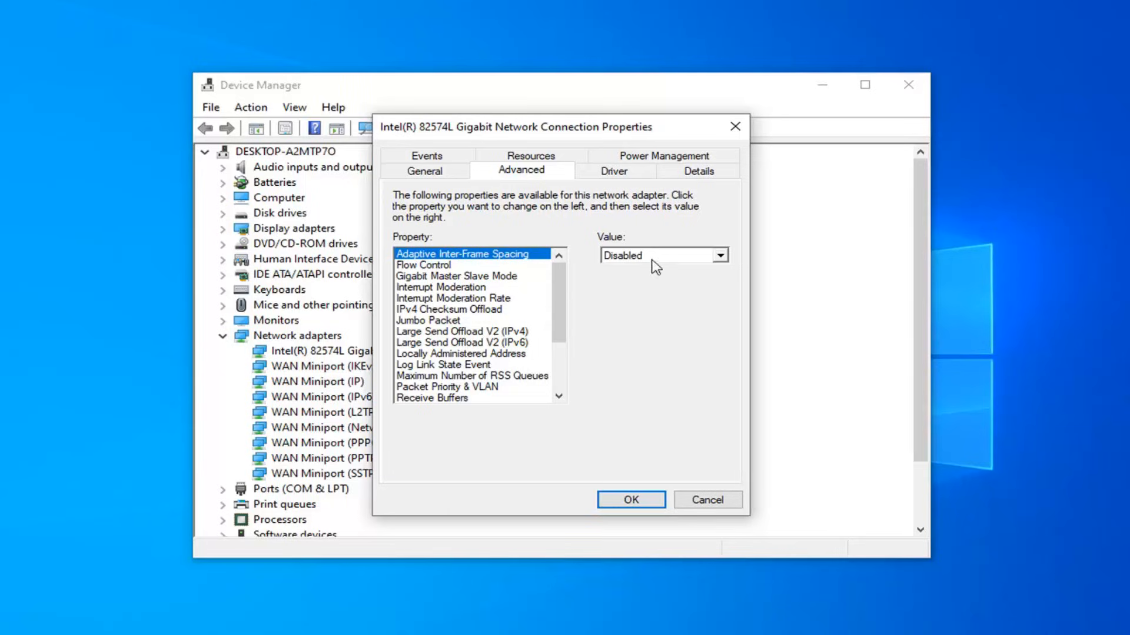
left_click(719, 255)
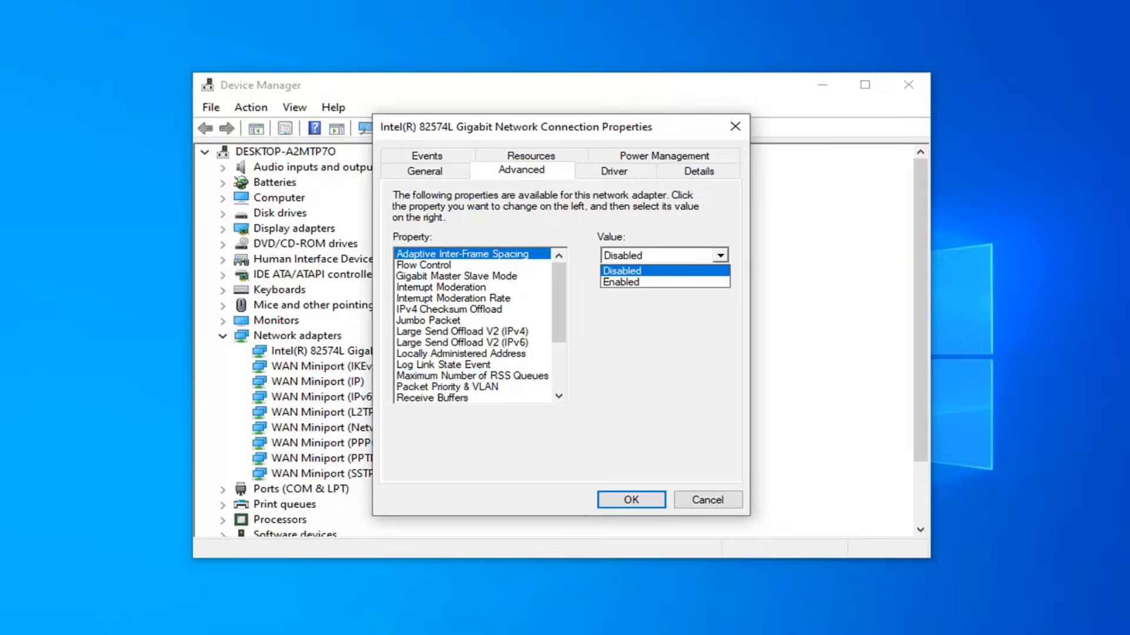
left_click(620, 271)
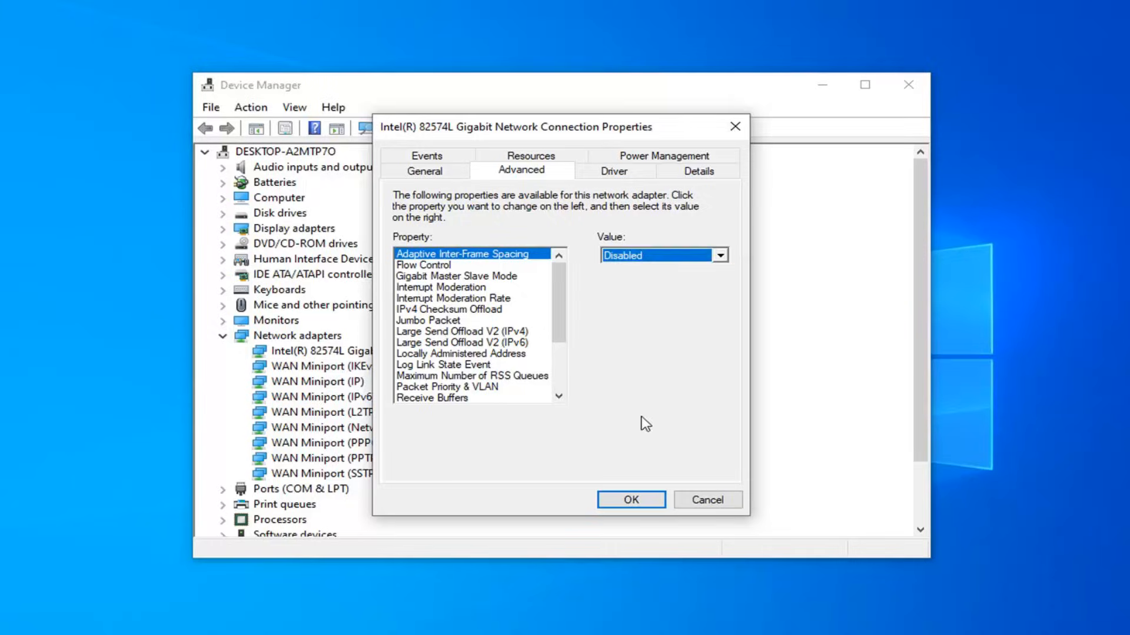
left_click(9, 621)
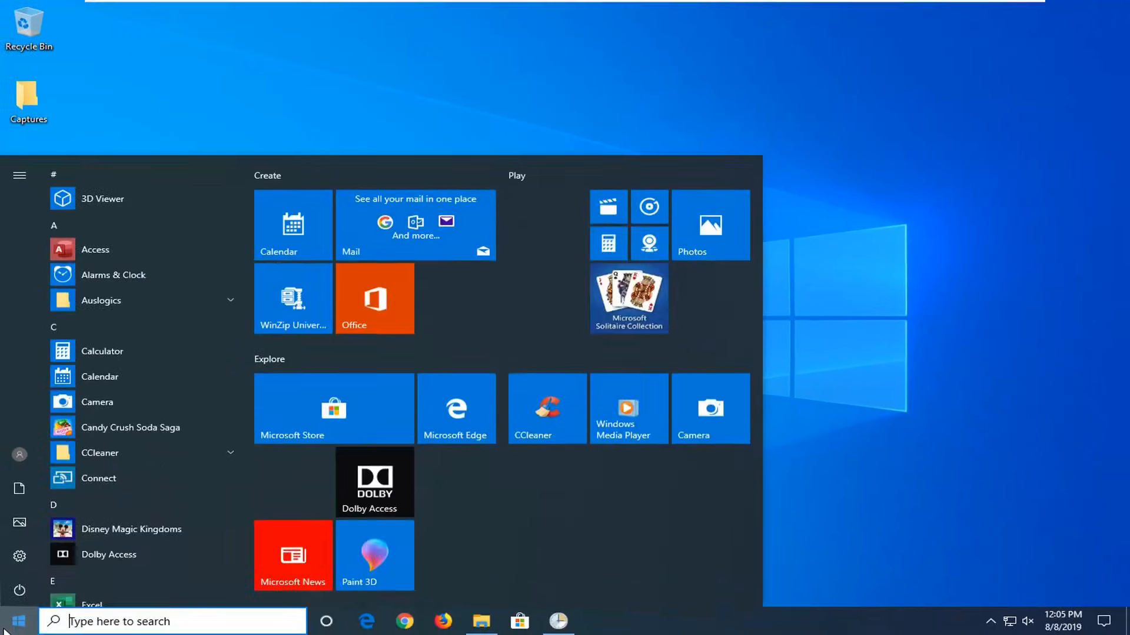
Search for cmd and run Command Prompt as administrator, approving the UAC prompt.
type("cmd")
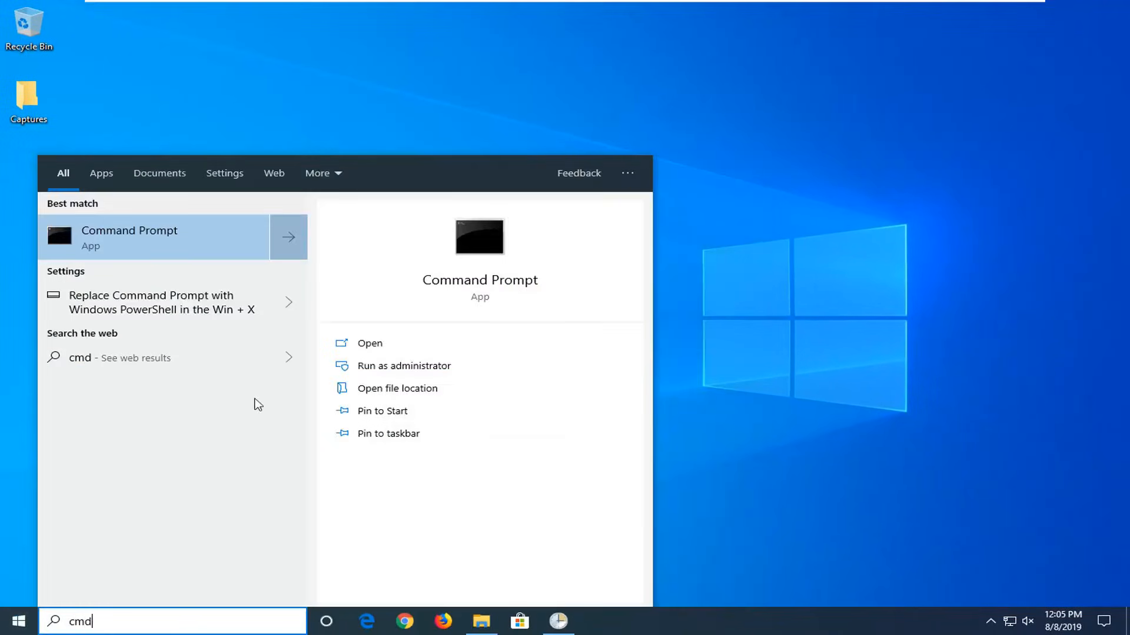
right_click(130, 238)
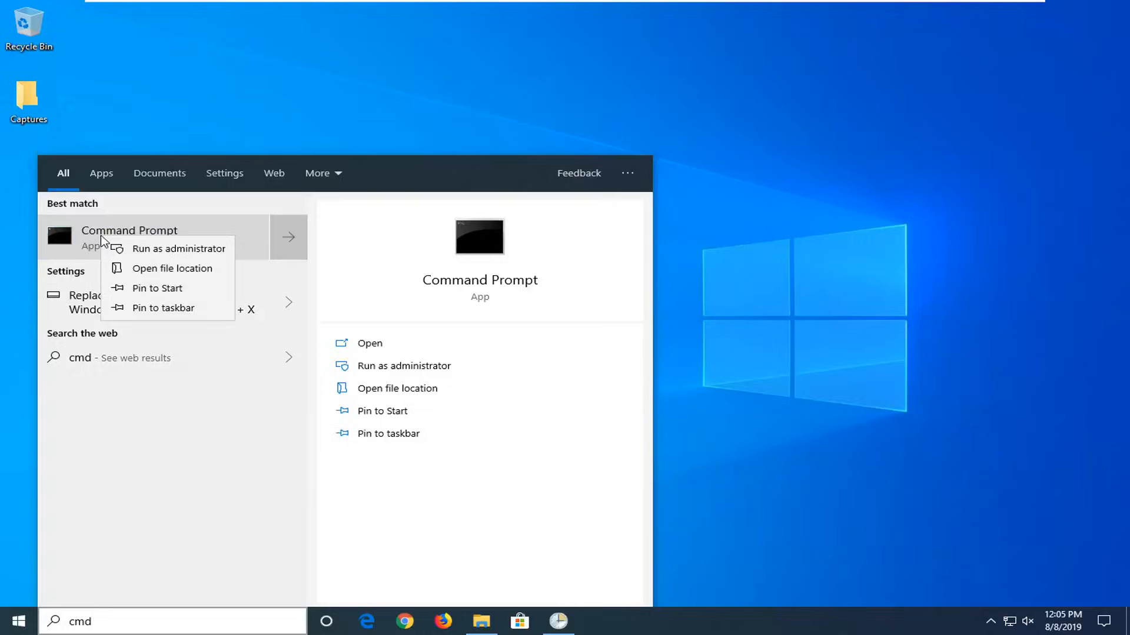
left_click(179, 247)
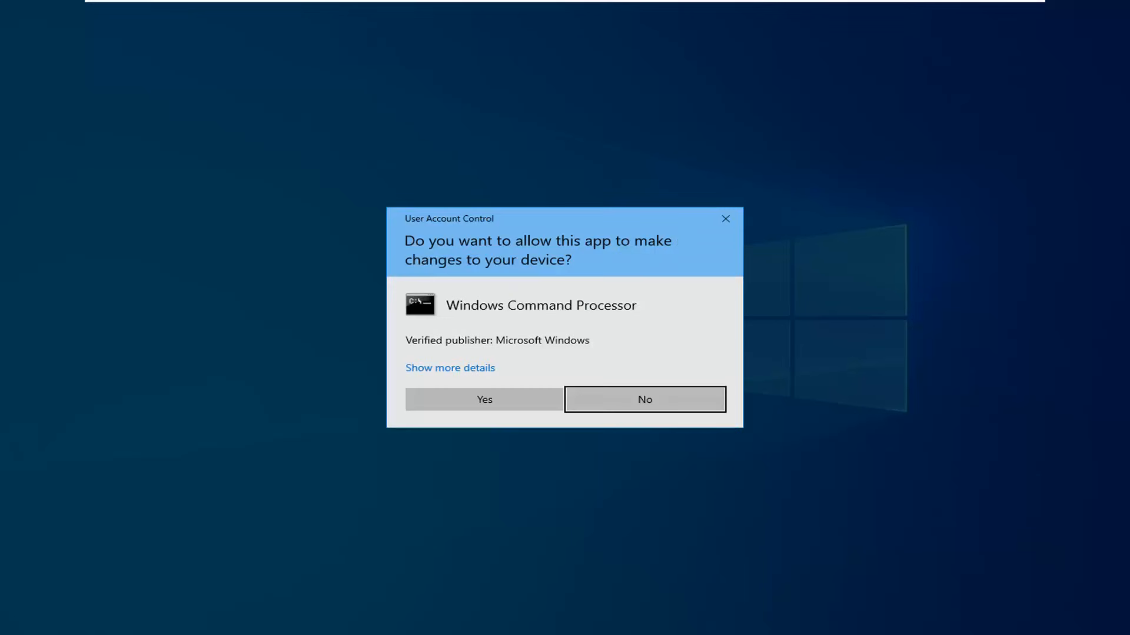
left_click(483, 399)
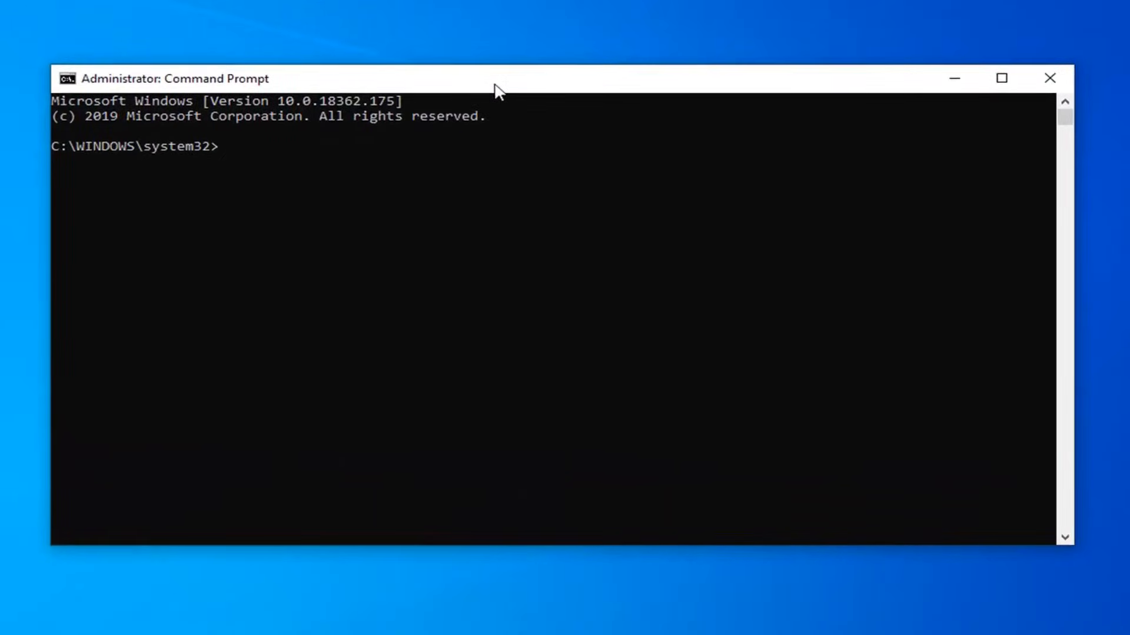
Run ipconfig /flushdns in the administrator Command Prompt.
type("ipconfig")
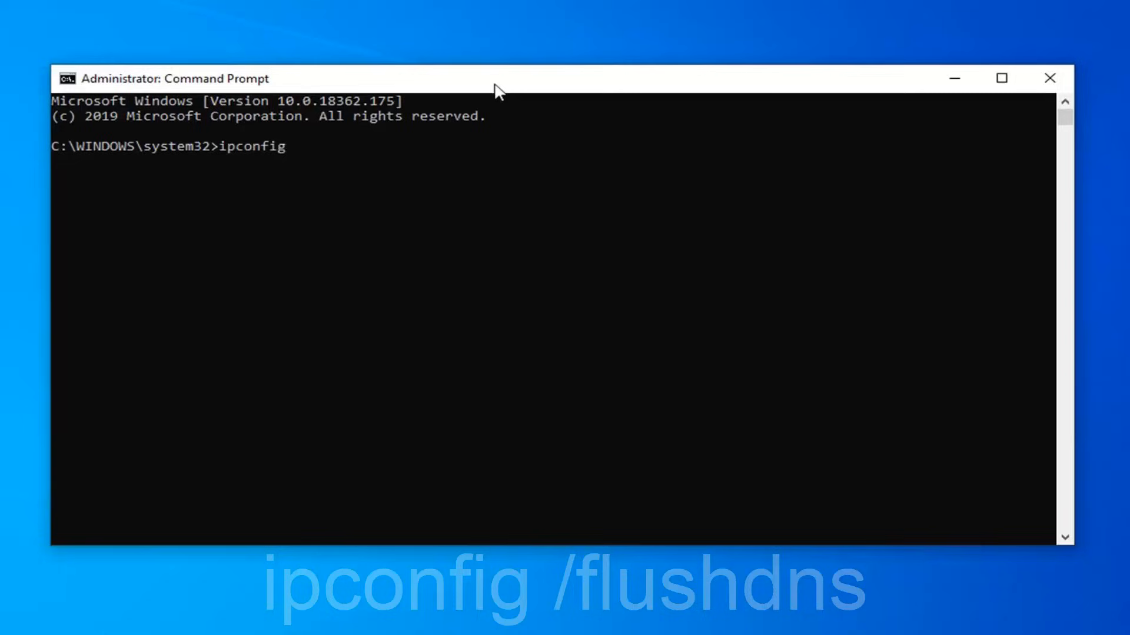
type("/flushdns")
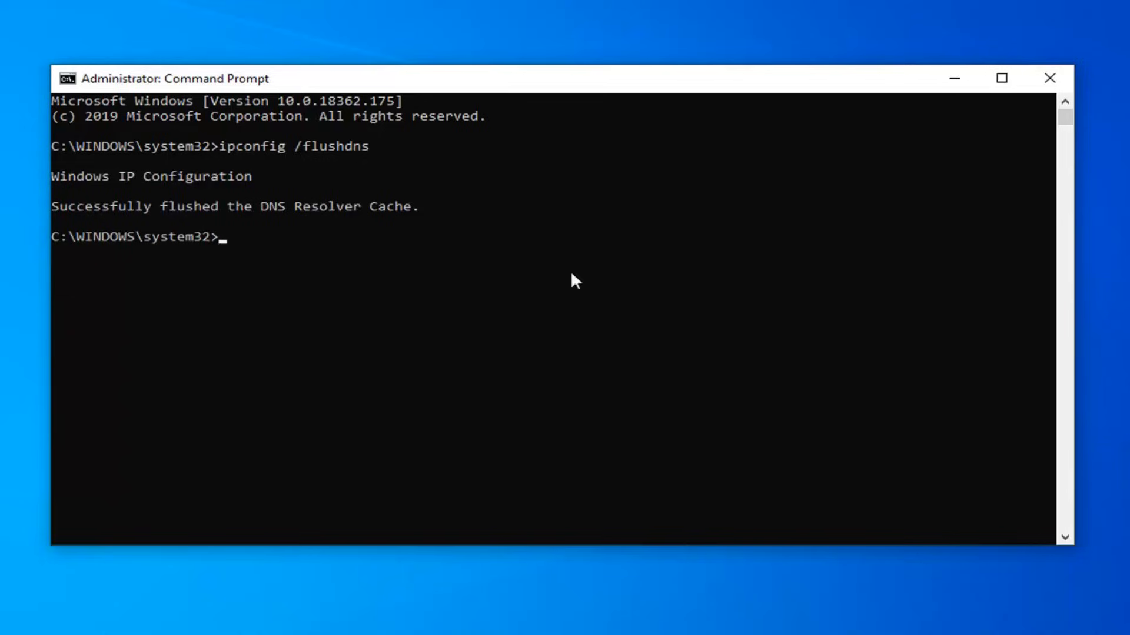
Run netsh winsock reset, then close the administrator Command Prompt window.
type("n")
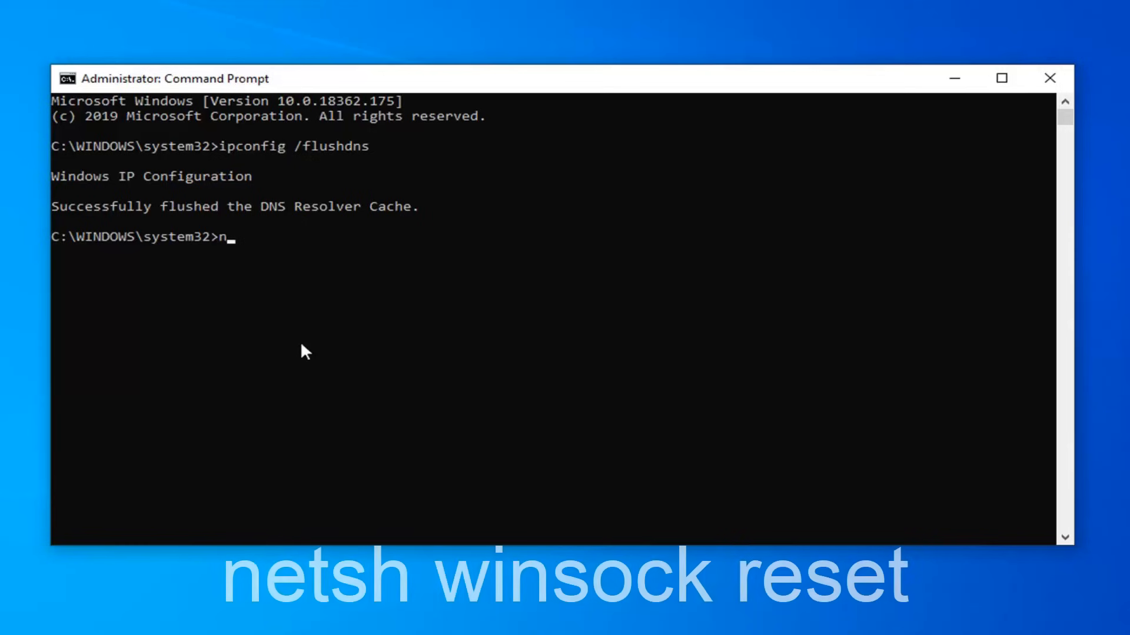
type("etsh")
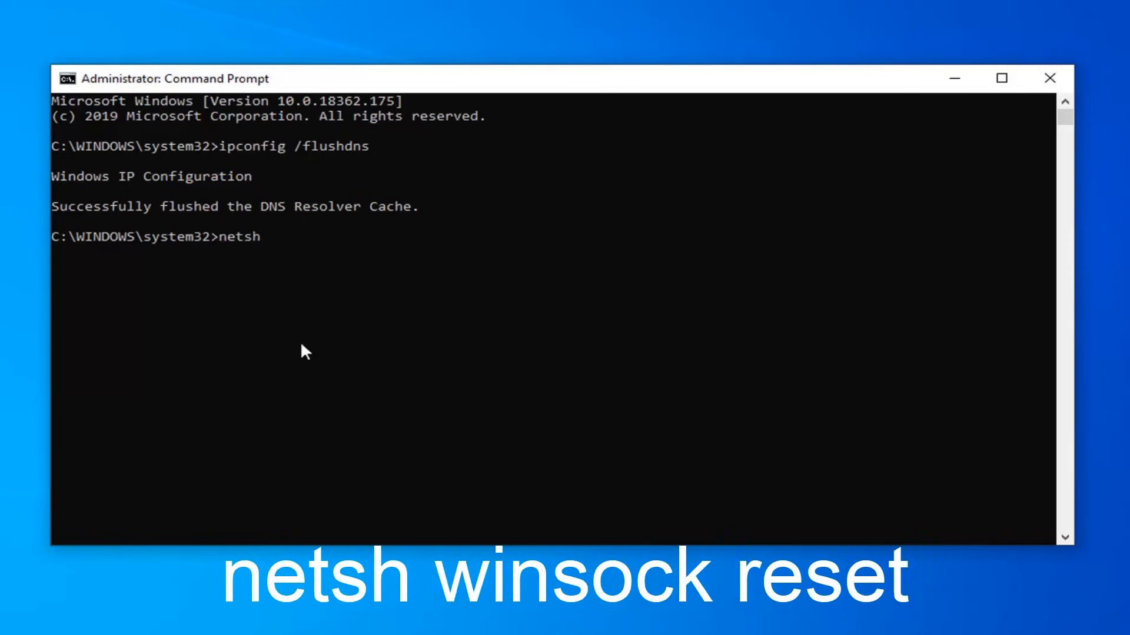
type("win")
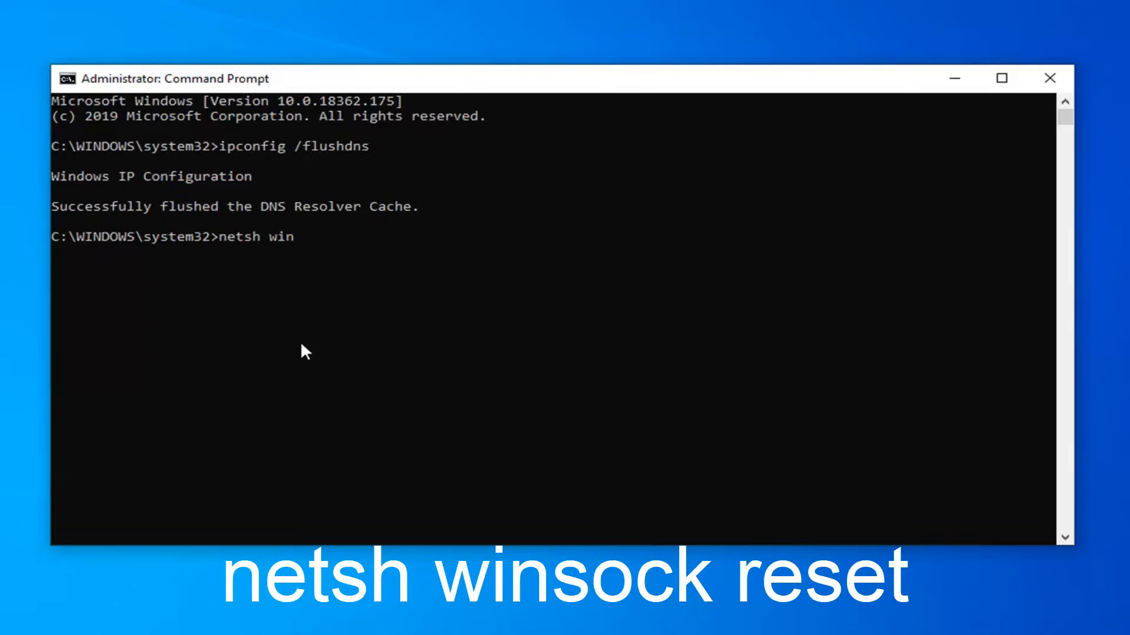
type("sock reset")
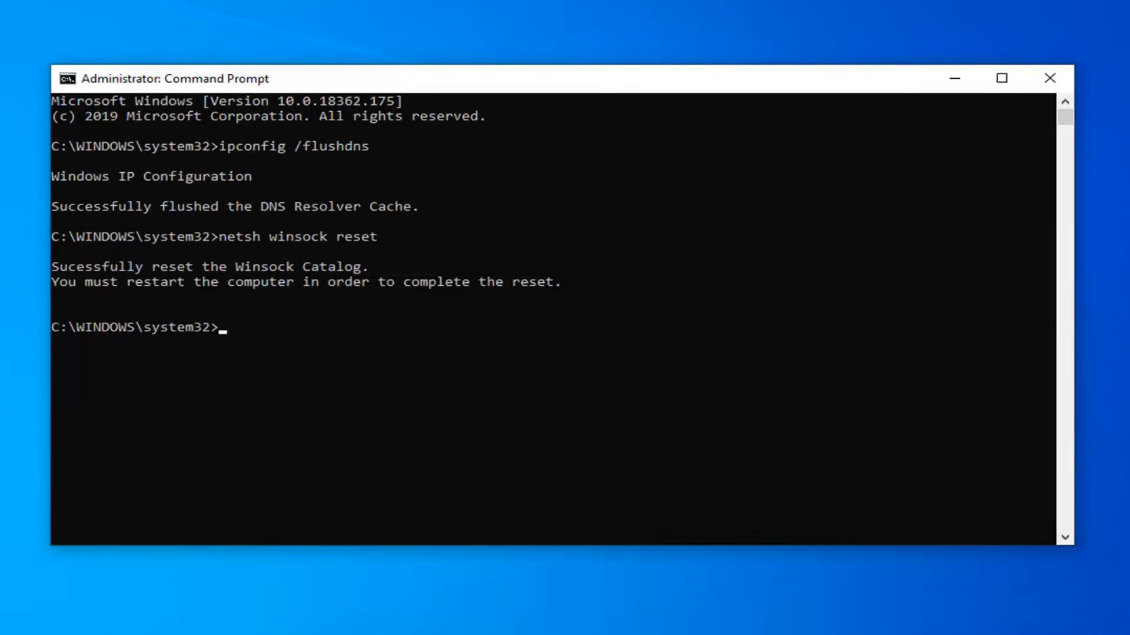
mouse_move(965, 116)
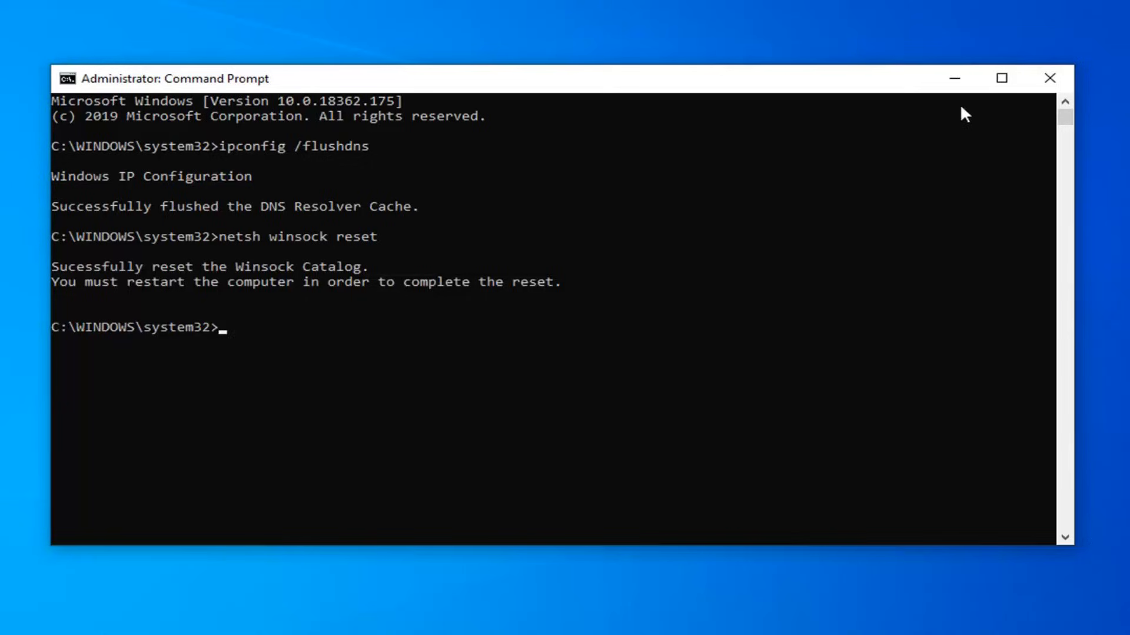
mouse_move(1049, 78)
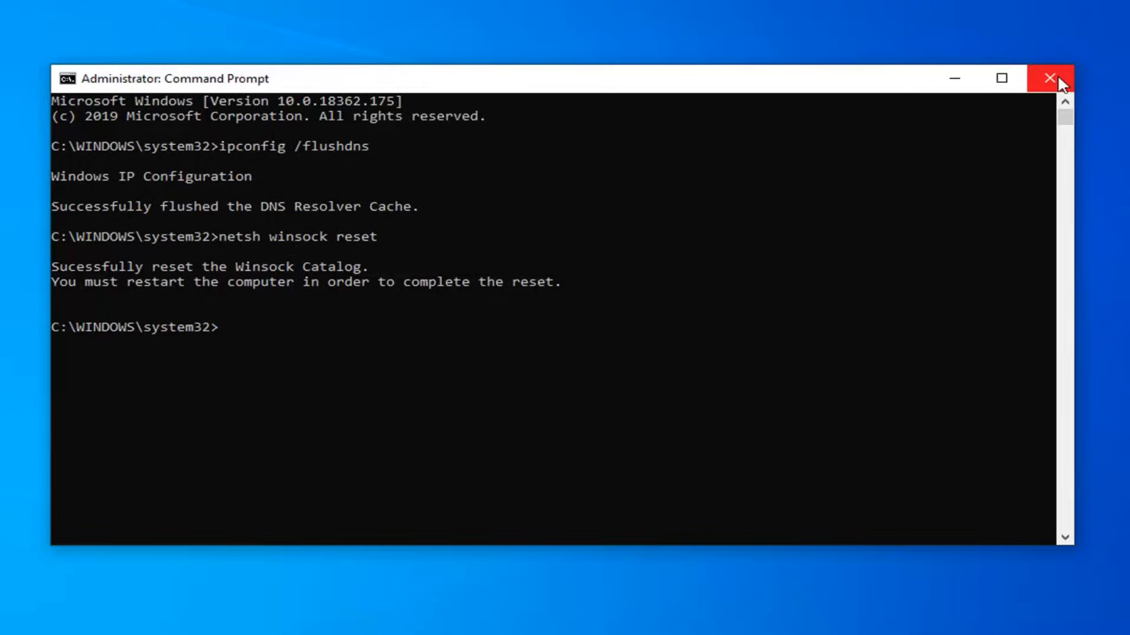
left_click(1049, 77)
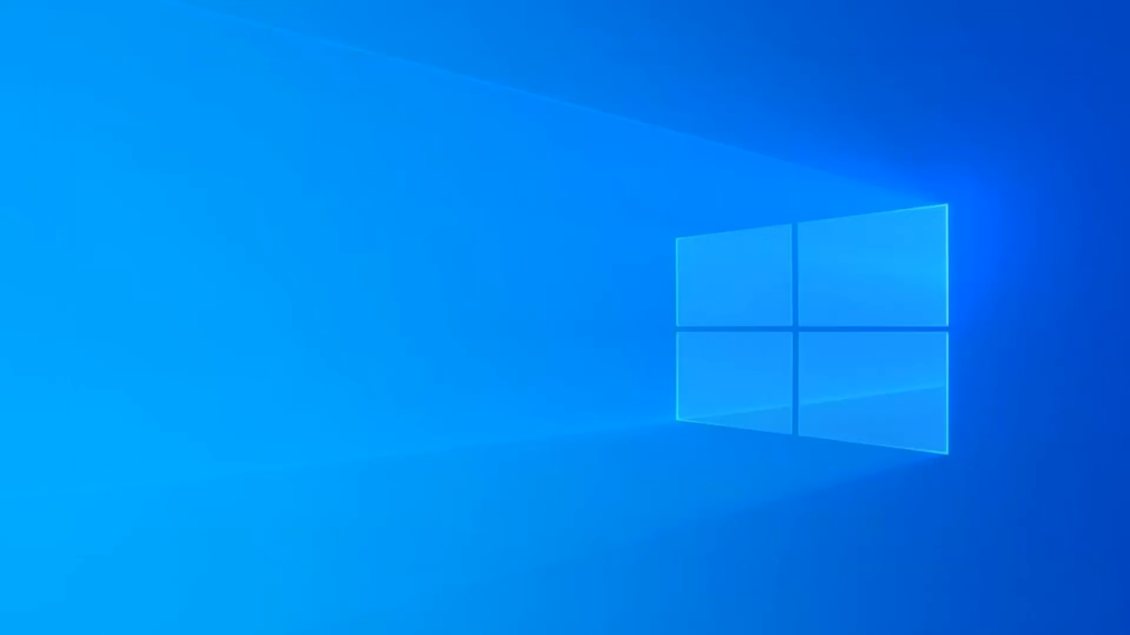